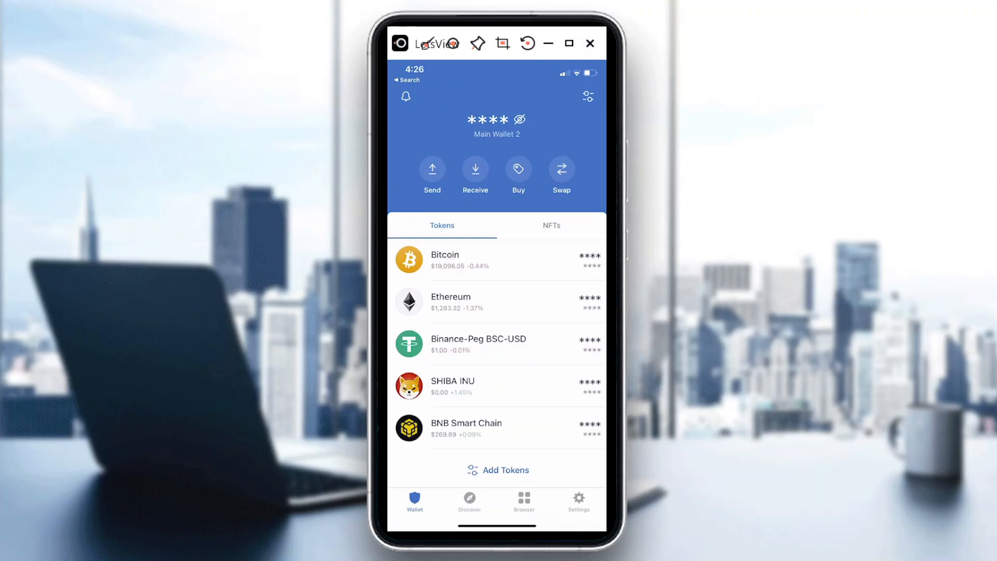
Step: Review the SHIBA INU token details and price chart, then return to the wallet's token list
{"action": "scroll", "scroll_direction": "up", "scroll_amount": 3}
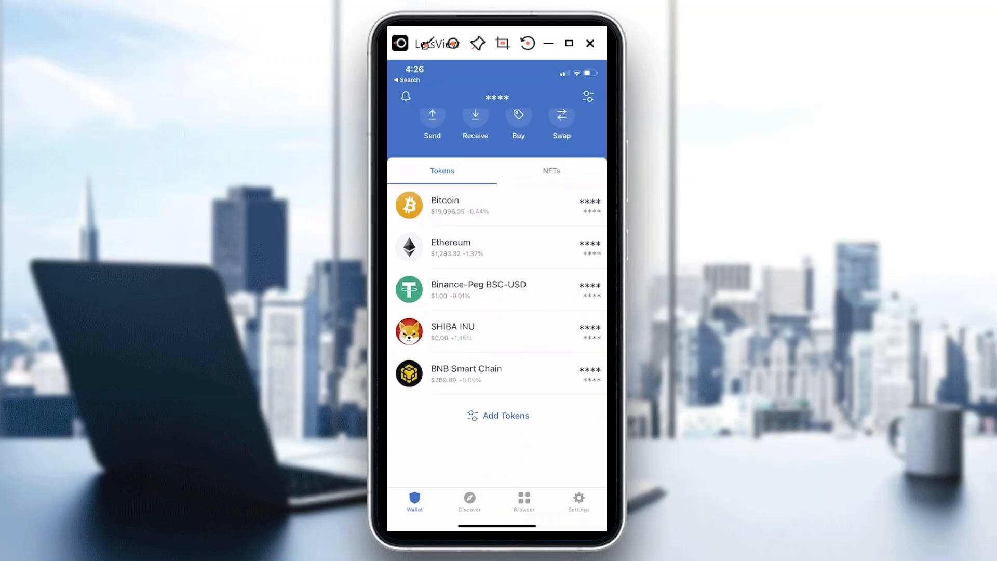
{"action": "left_click", "coordinate": [452, 331]}
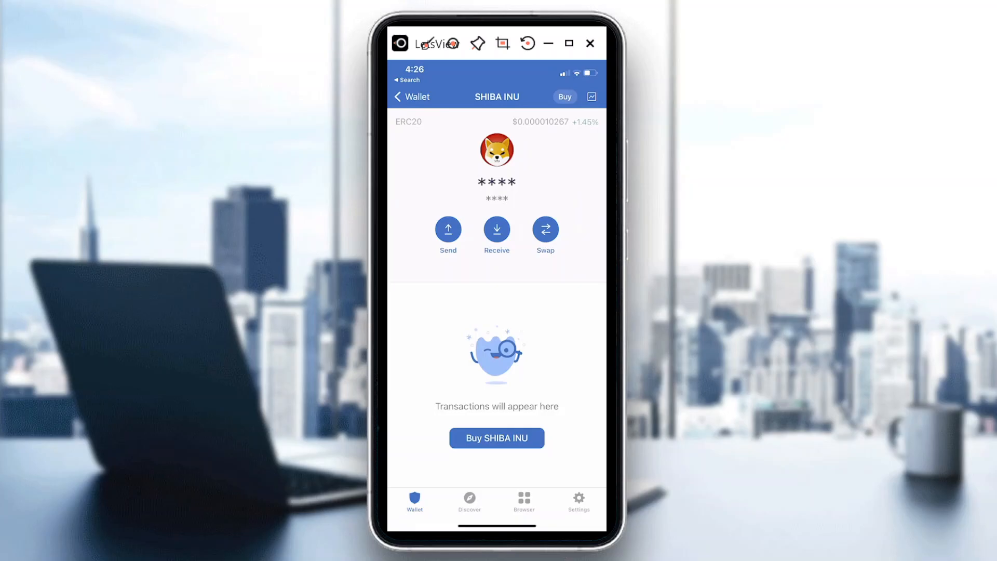
{"action": "left_click", "coordinate": [592, 96]}
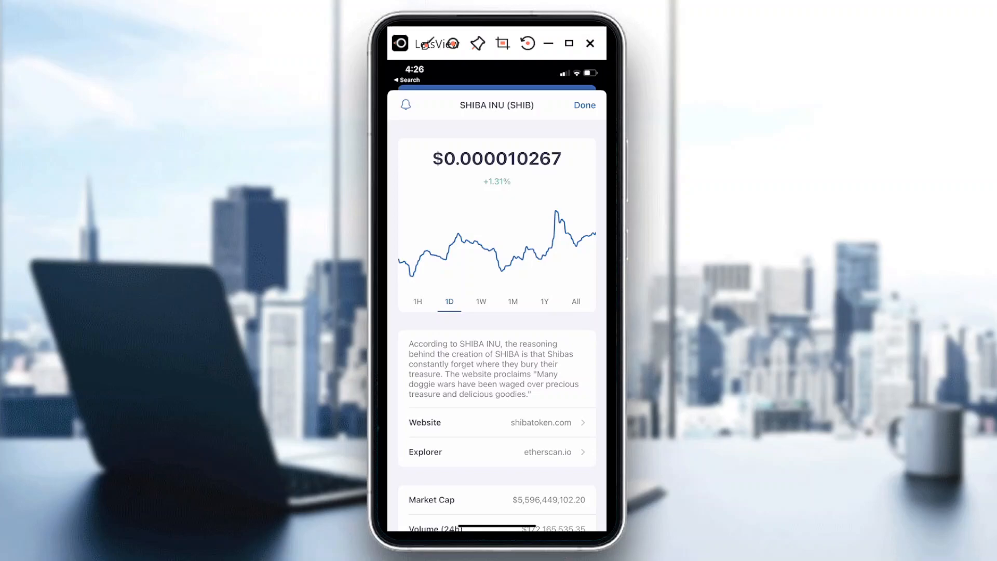
{"action": "left_click", "coordinate": [583, 105]}
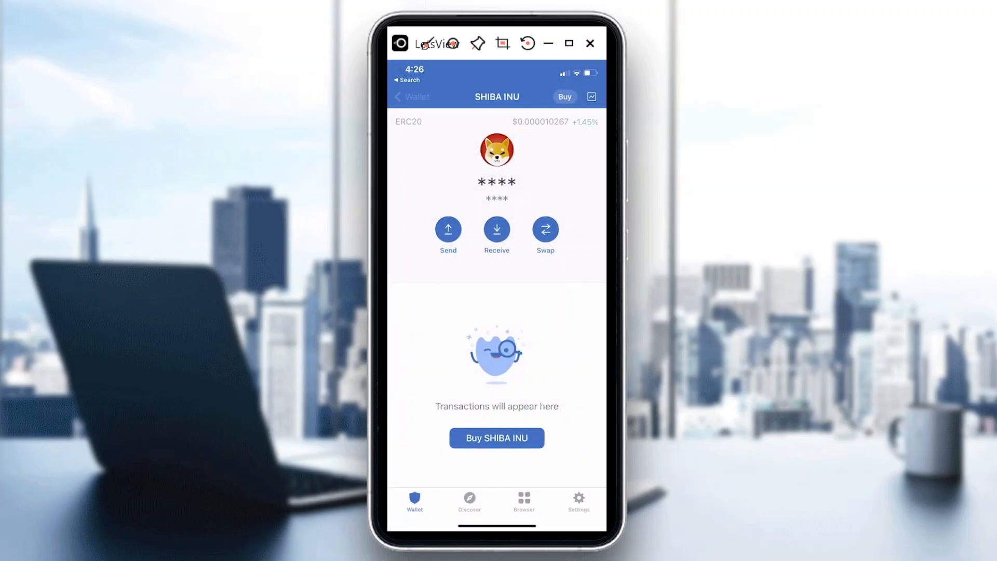
{"action": "left_click", "coordinate": [410, 97]}
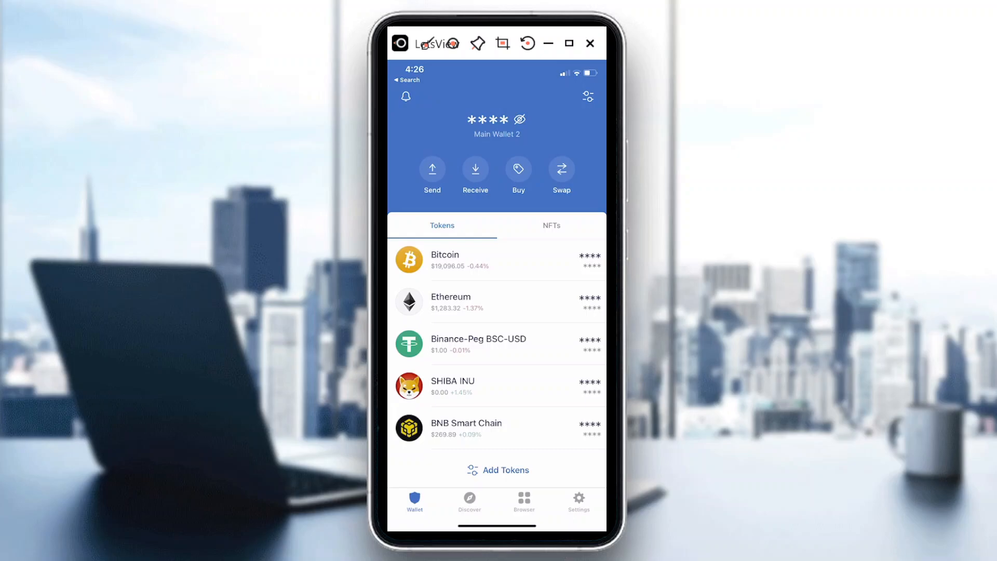
Step: From Buy, search 'shiba inu' and choose Binance-Peg SHIBA INU (BEP20) for a US$50 purchase
{"action": "left_click", "coordinate": [518, 169]}
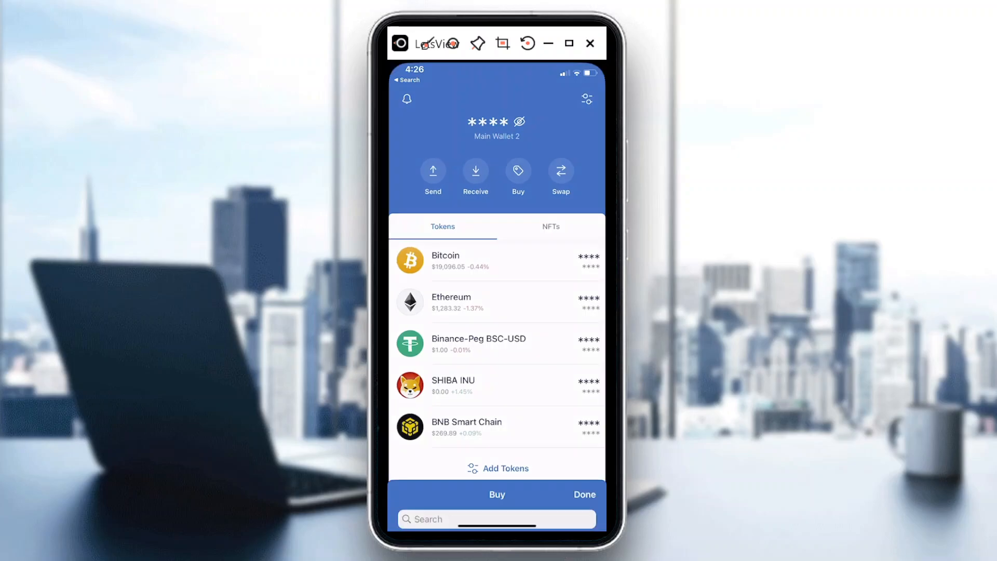
{"action": "left_click", "coordinate": [496, 494]}
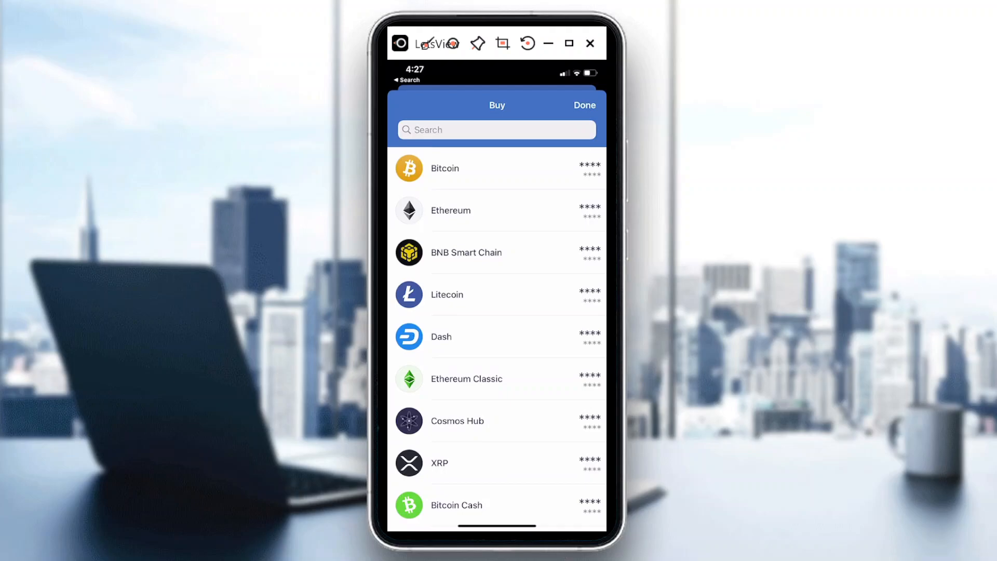
{"action": "left_click", "coordinate": [497, 128]}
{"action": "type", "text": "shiba in"}
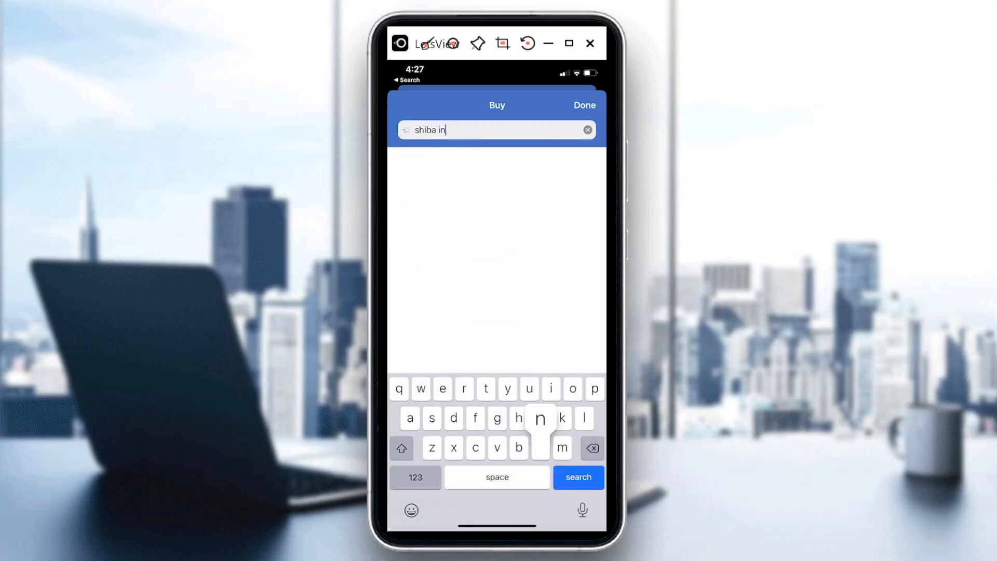
{"action": "type", "text": "u"}
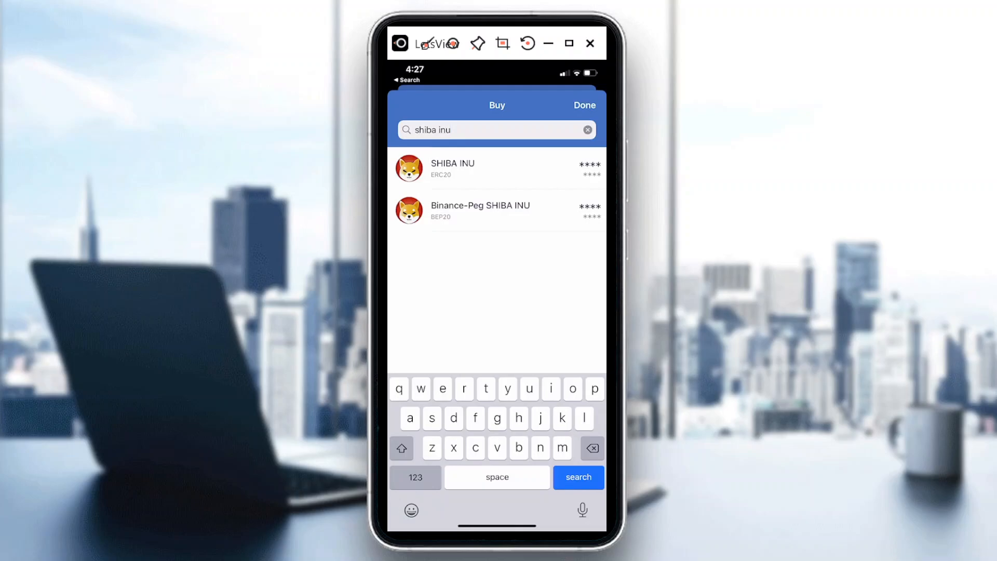
{"action": "left_click", "coordinate": [480, 211]}
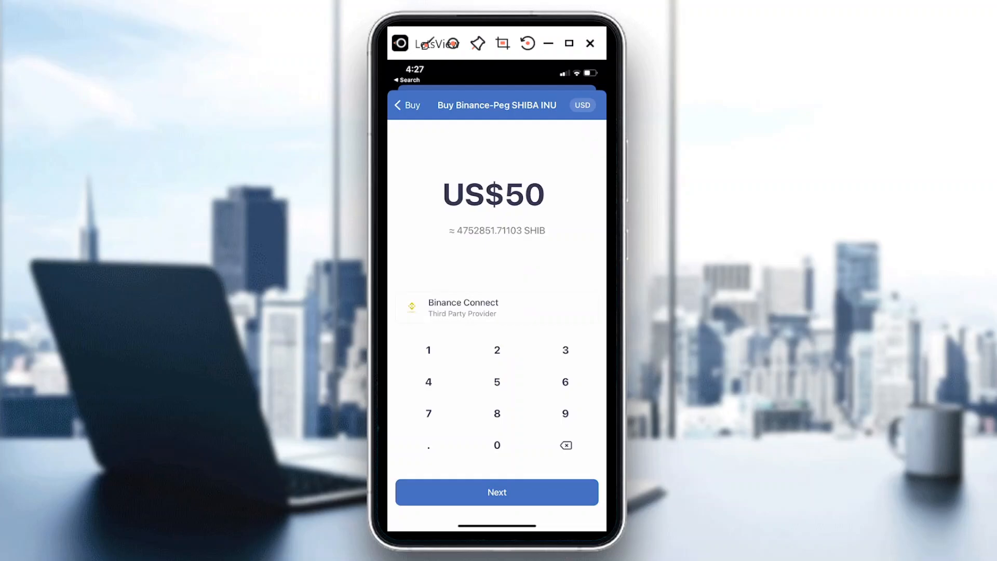
Step: Send the US$50 SHIB purchase to Binance Connect, quoting about 4,743,833 SHIB by card
{"action": "left_click", "coordinate": [496, 491]}
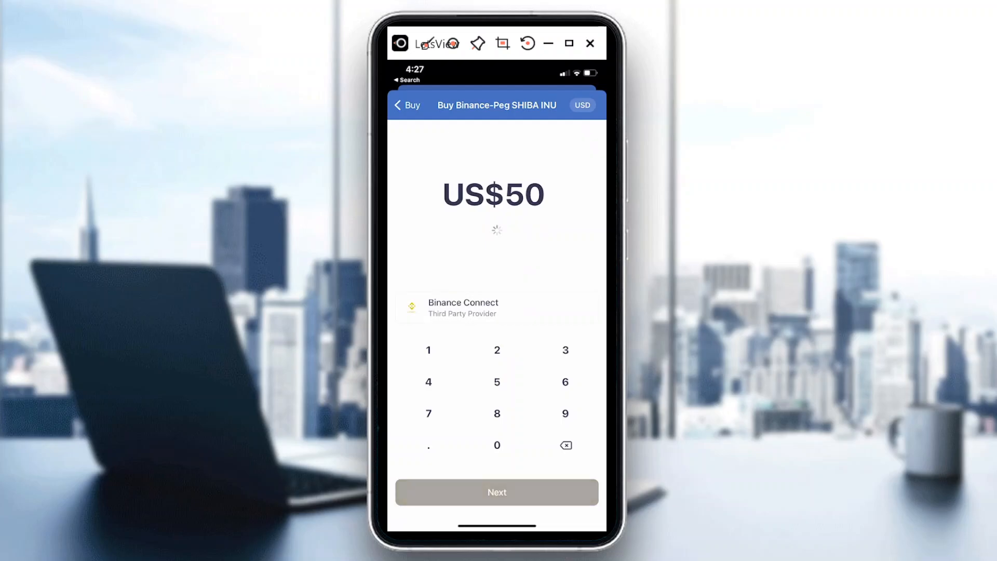
{"action": "left_click", "coordinate": [496, 491]}
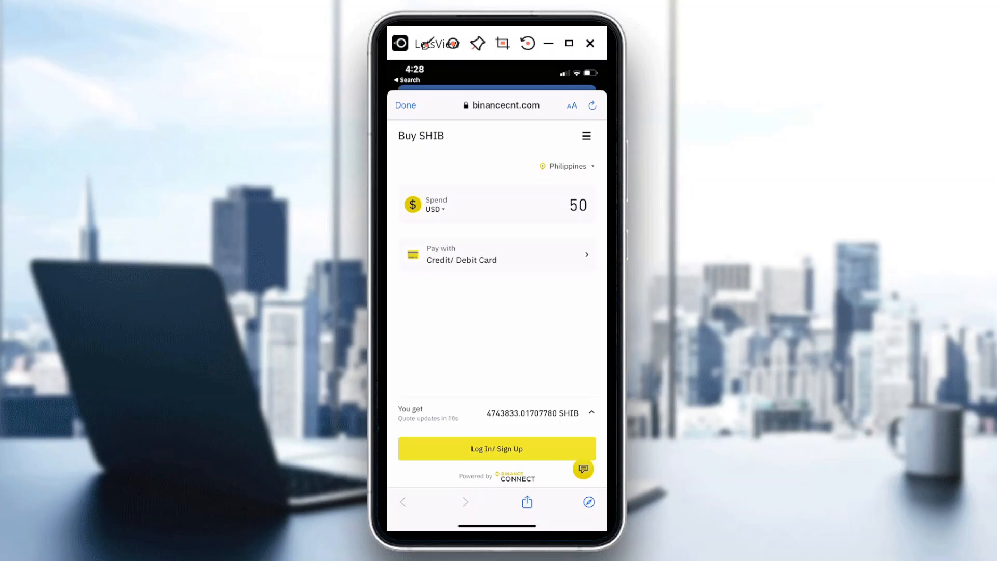
Step: Close the Binance Connect page and return to the token list now showing Binance-Peg SHIBA INU
{"action": "left_click", "coordinate": [496, 449]}
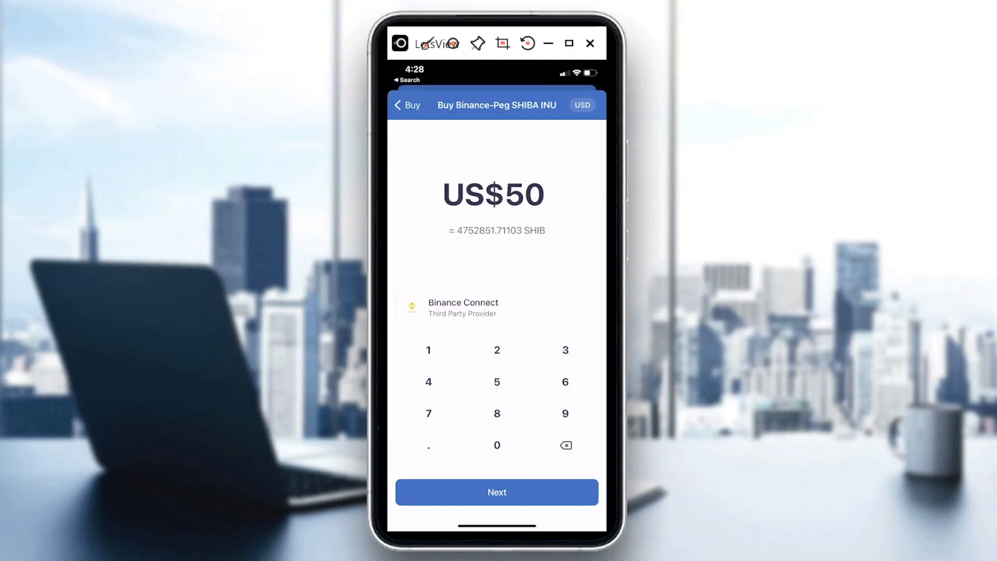
{"action": "left_click", "coordinate": [406, 105]}
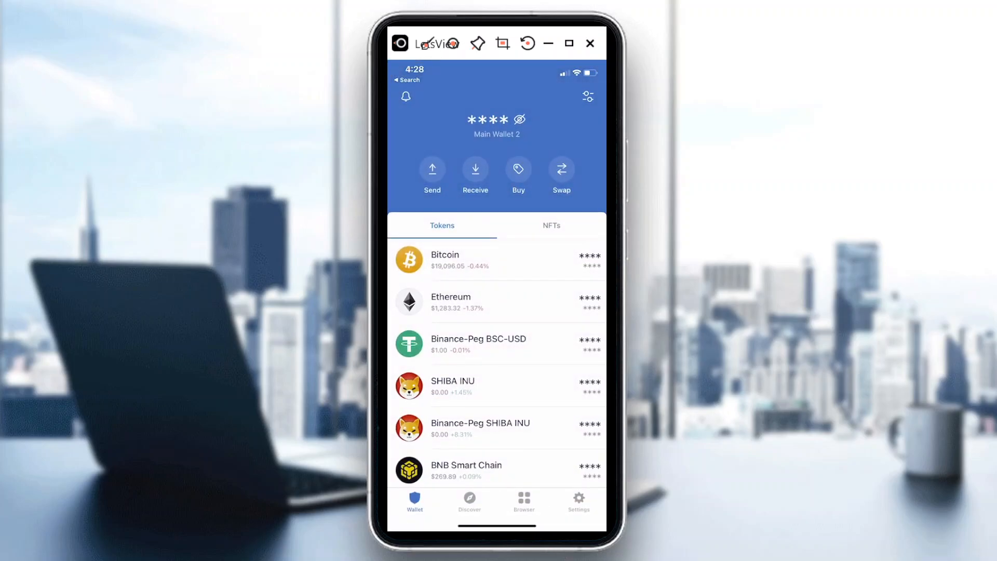